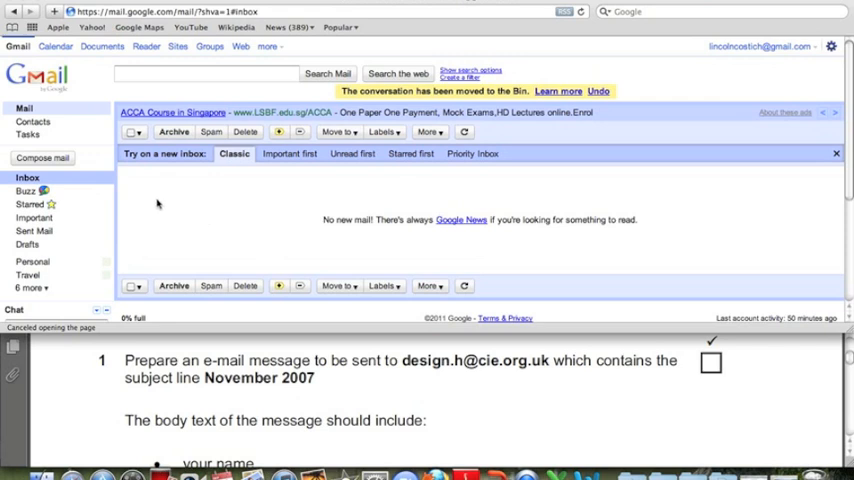
{"action": "mouse_move", "coordinate": [134, 179]}
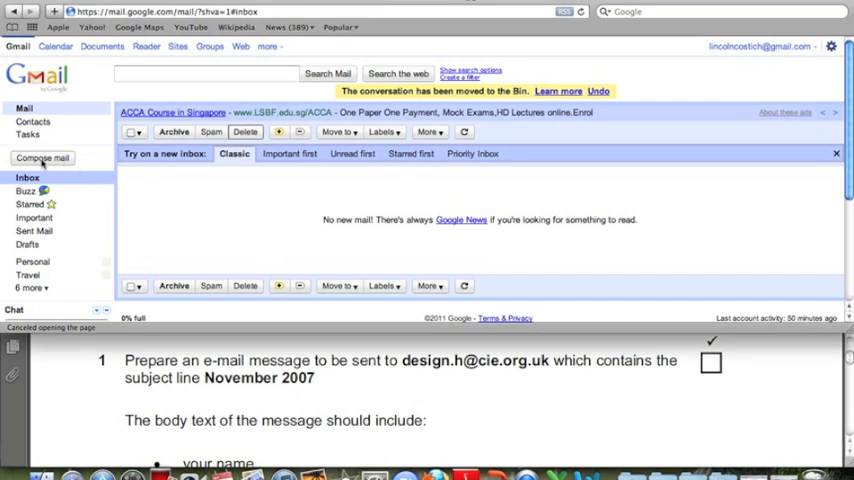
{"action": "left_click", "coordinate": [42, 158]}
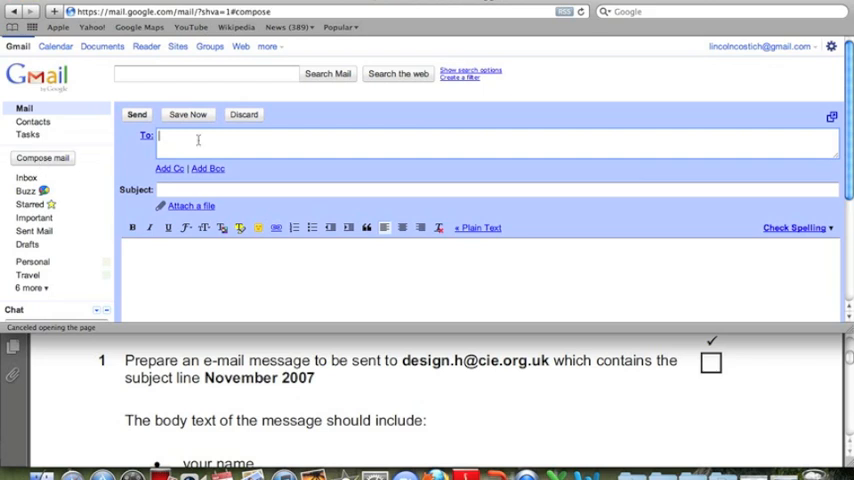
{"action": "type", "text": "desin"}
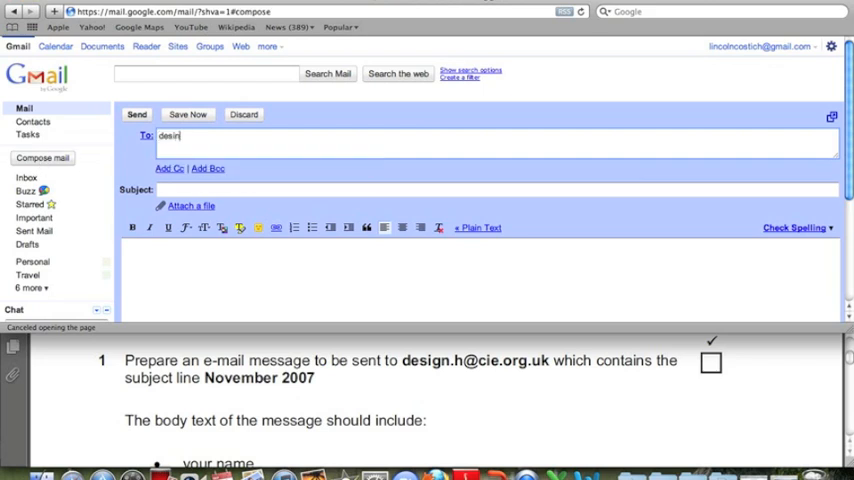
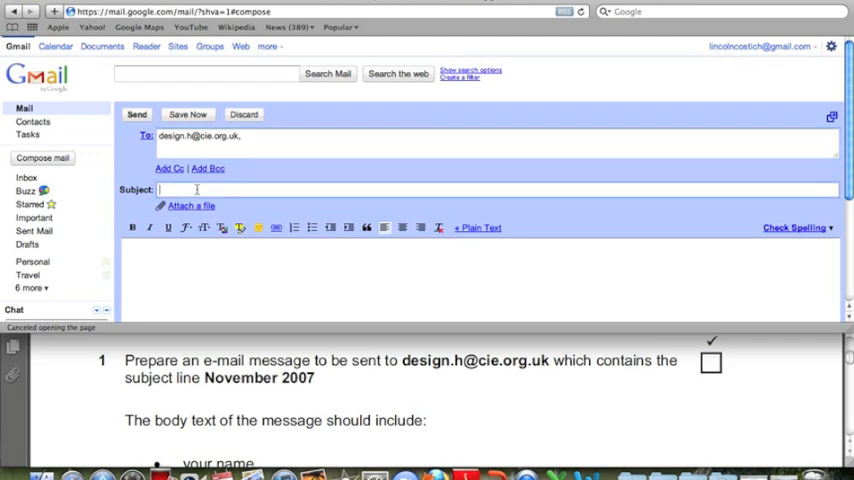
{"action": "type", "text": "November 2007"}
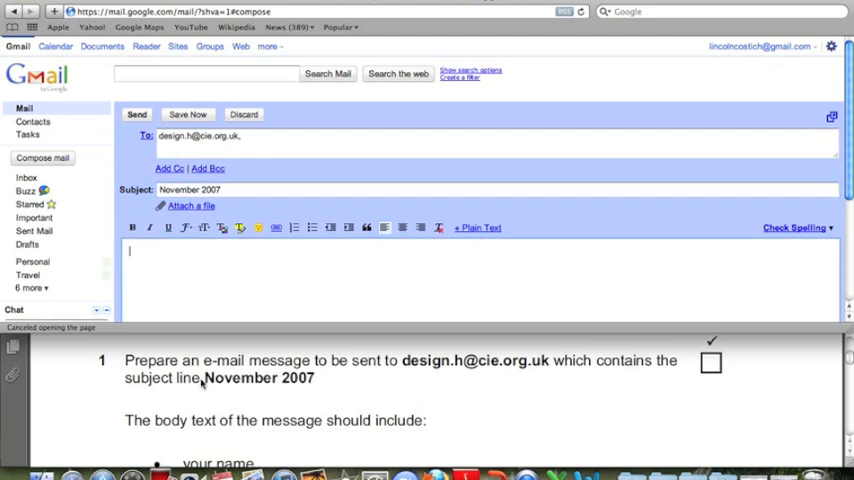
Write the body with name James, centre UK123, candidate 0001 and the instructions request
{"action": "scroll", "scroll_direction": "down", "scroll_amount": 3}
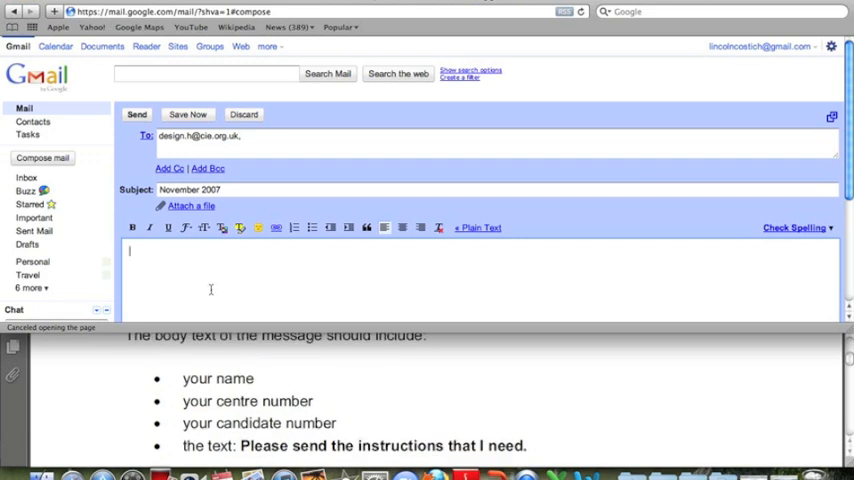
{"action": "type", "text": "James Pond"}
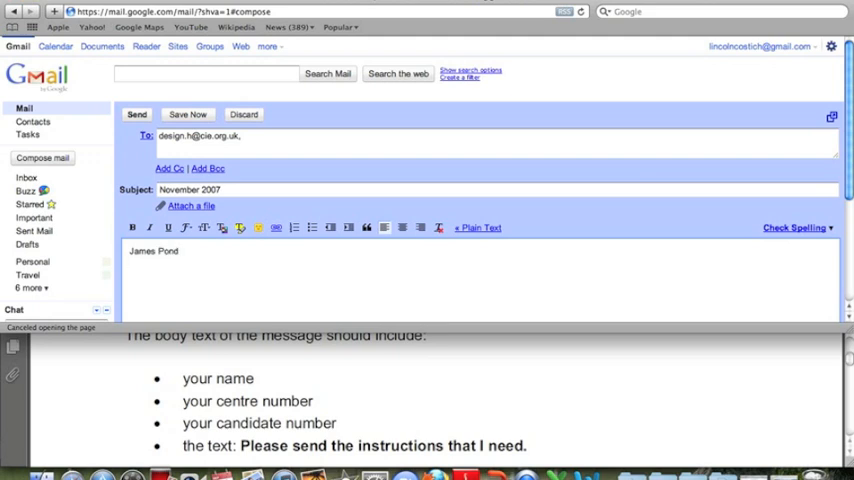
{"action": "type", "text": "UK123"}
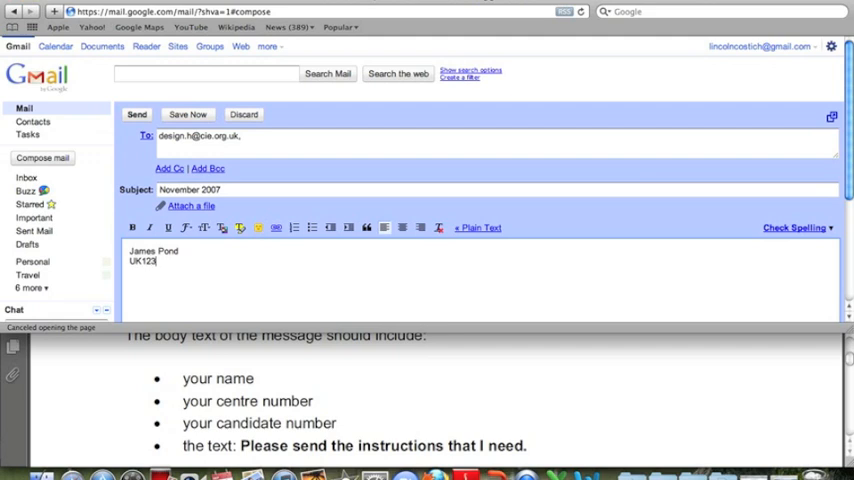
{"action": "type", "text": "0001"}
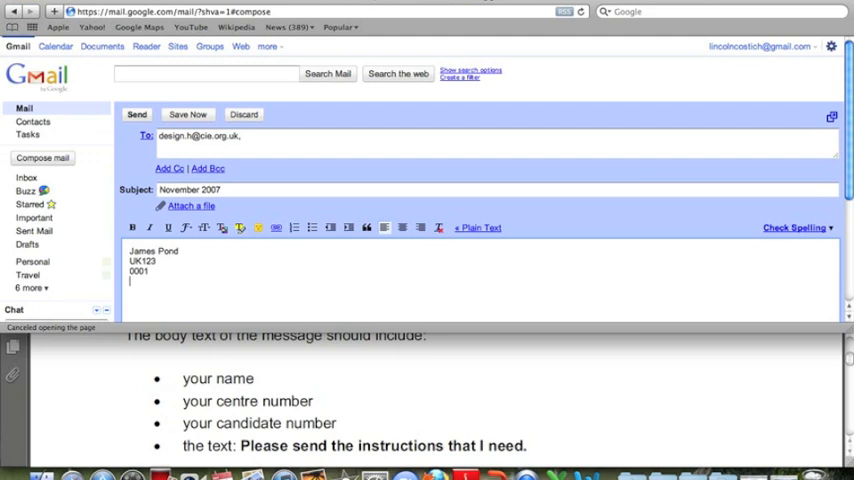
{"action": "type", "text": "Please send the instructions"}
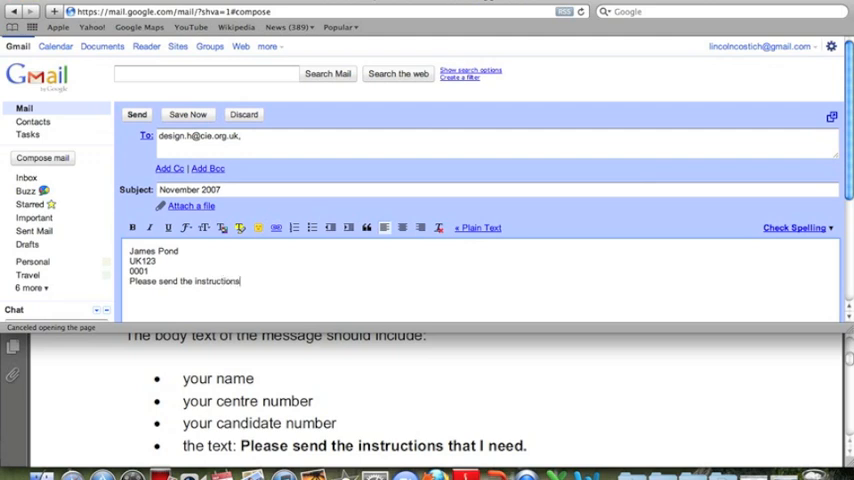
{"action": "type", "text": "that I need."}
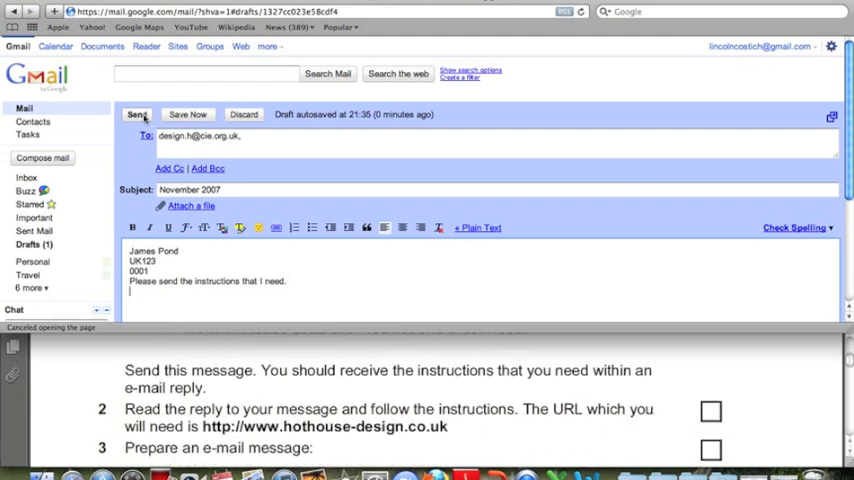
Send the November 2007 message and open the Hothouse Design reply in the Inbox
{"action": "left_click", "coordinate": [137, 114]}
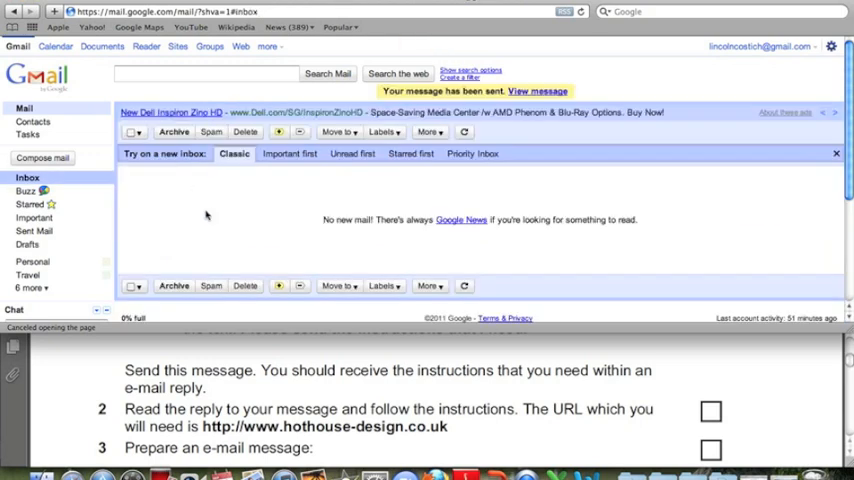
{"action": "mouse_move", "coordinate": [297, 377]}
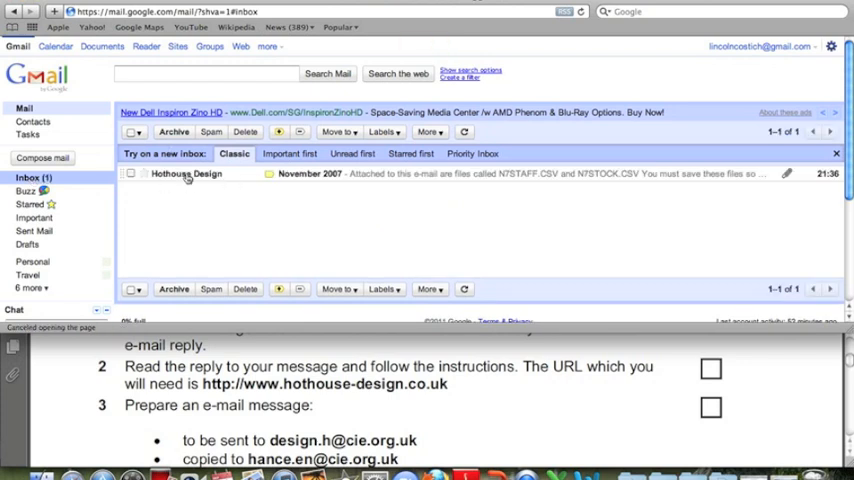
{"action": "left_click", "coordinate": [185, 173]}
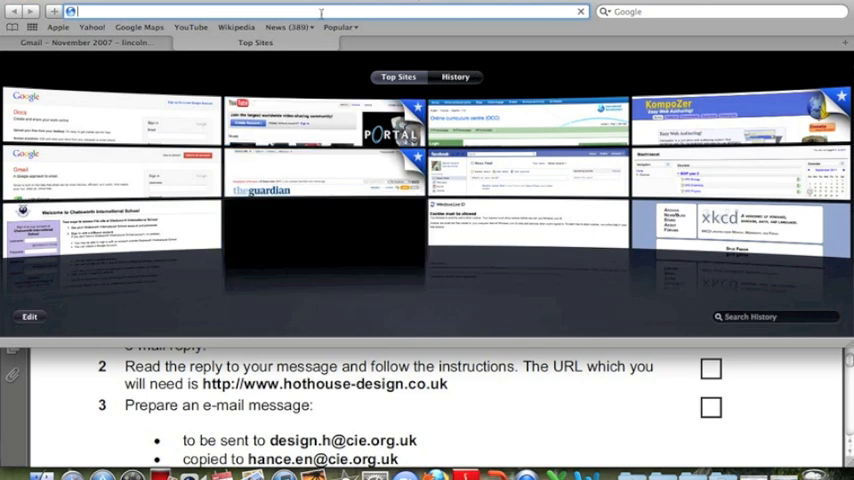
Search the Hothouse Design site for N7REVIEW.RTF, taking the file name from the reply
{"action": "type", "text": "www.hotmail.com"}
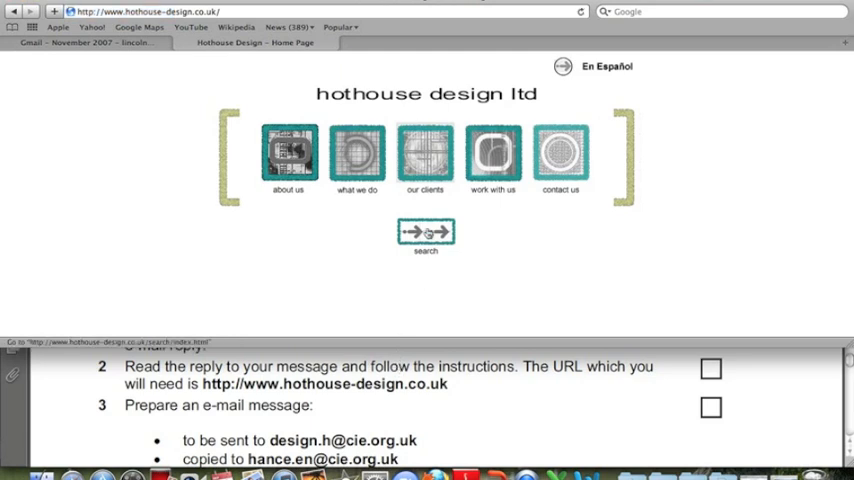
{"action": "mouse_move", "coordinate": [390, 158]}
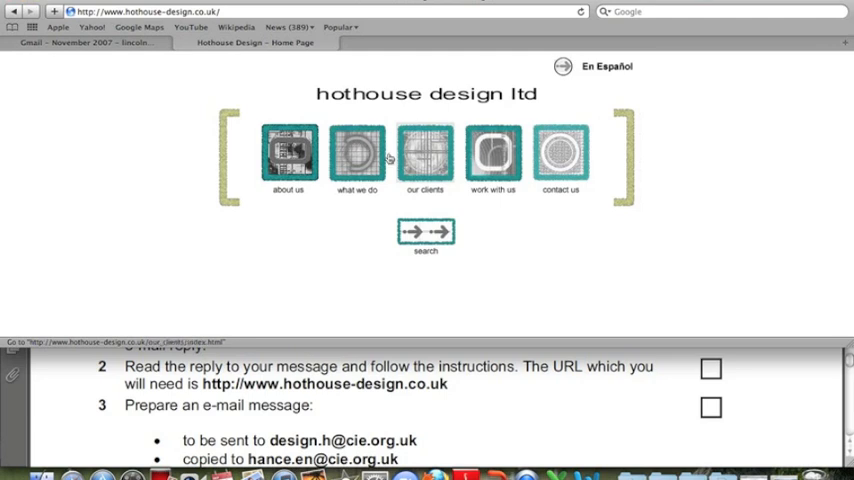
{"action": "left_click", "coordinate": [425, 231]}
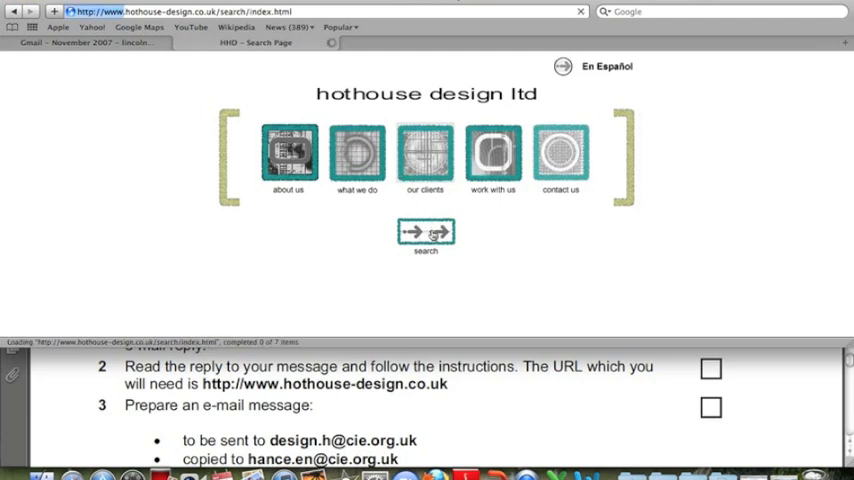
{"action": "left_click", "coordinate": [425, 232]}
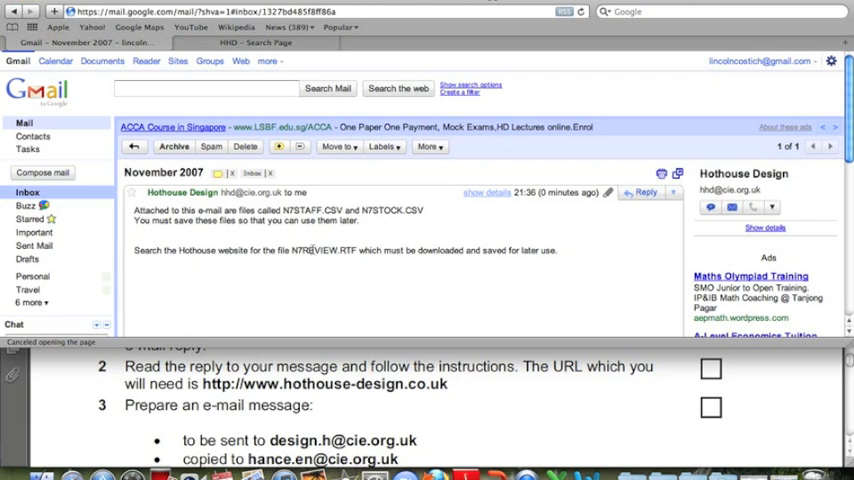
{"action": "double_click", "coordinate": [321, 250]}
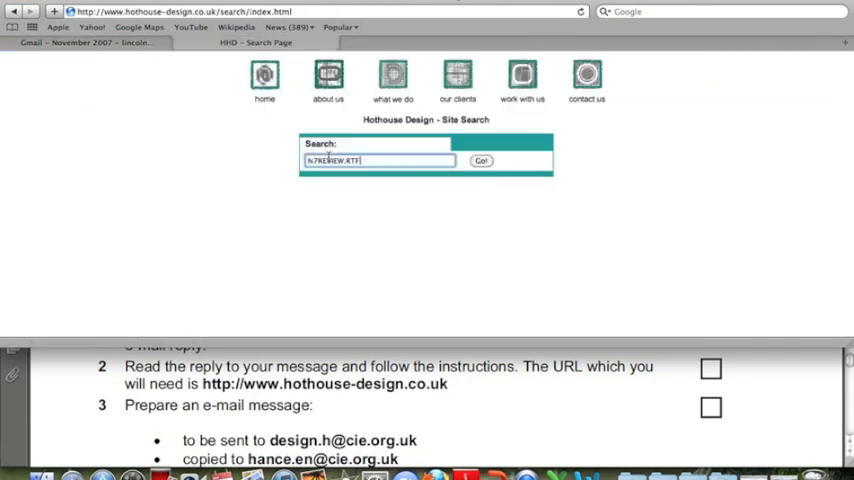
{"action": "left_click", "coordinate": [481, 161]}
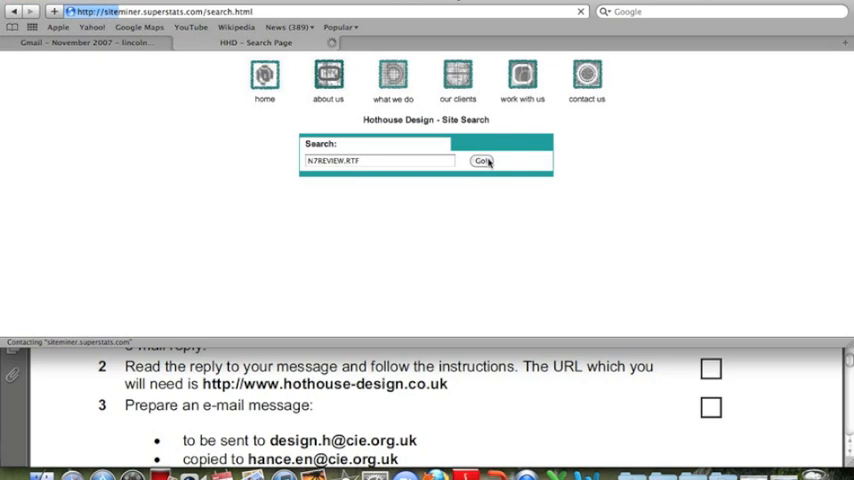
{"action": "left_click", "coordinate": [483, 160]}
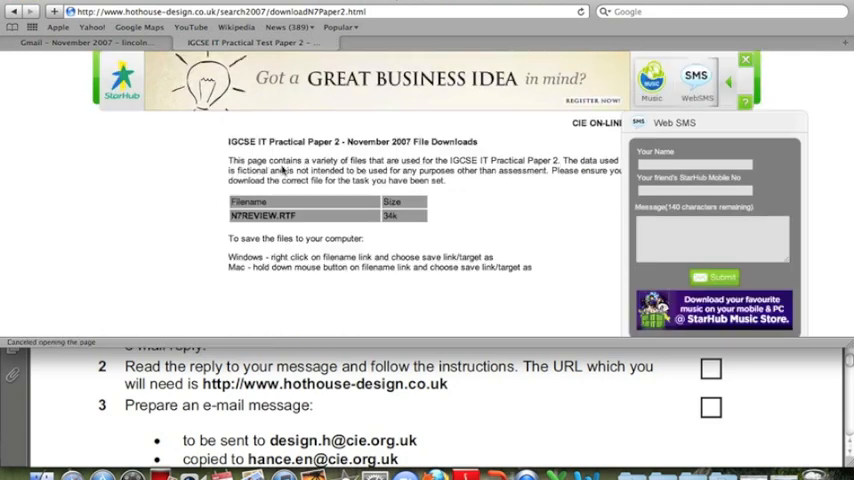
Read the e-mail instructions in the exam paper, then switch back to the Gmail reply
{"action": "left_click", "coordinate": [262, 215]}
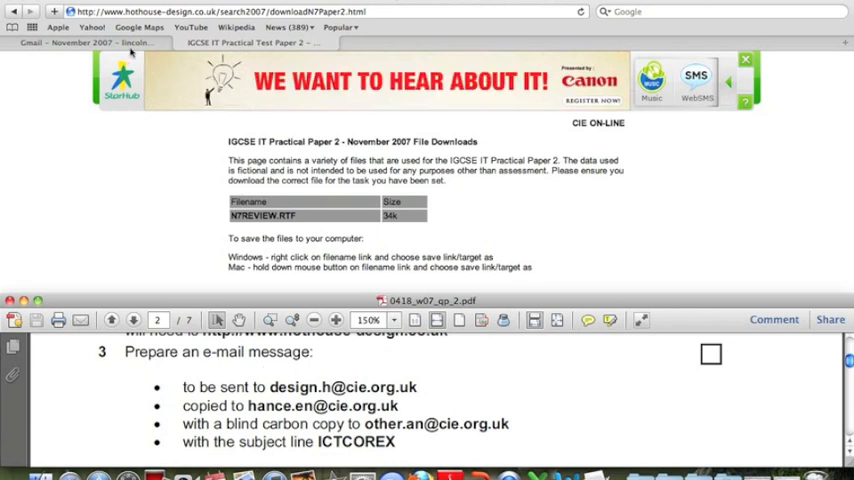
{"action": "left_click", "coordinate": [75, 42]}
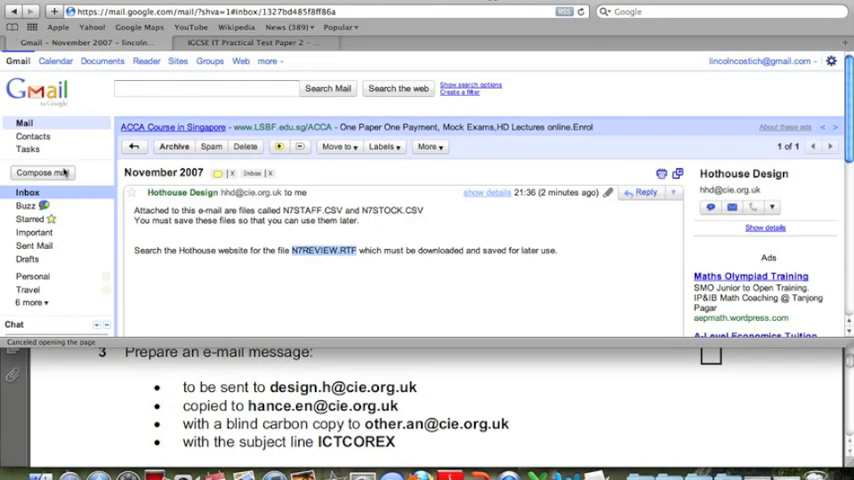
{"action": "left_click", "coordinate": [42, 172]}
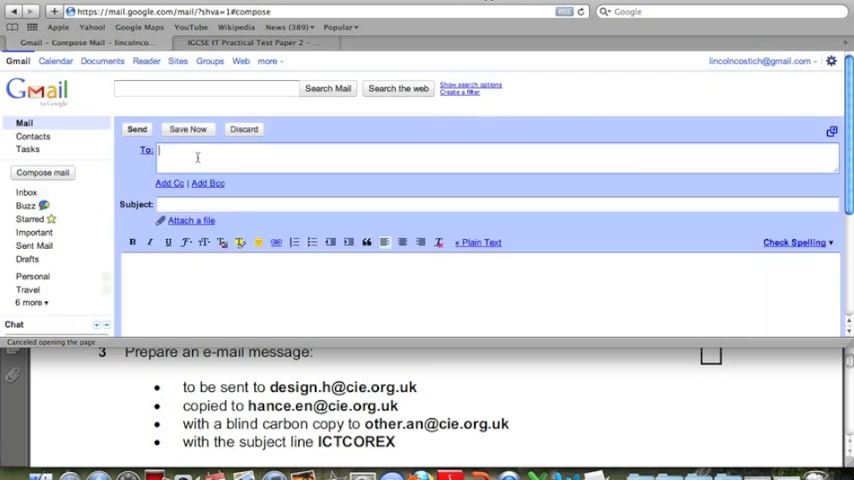
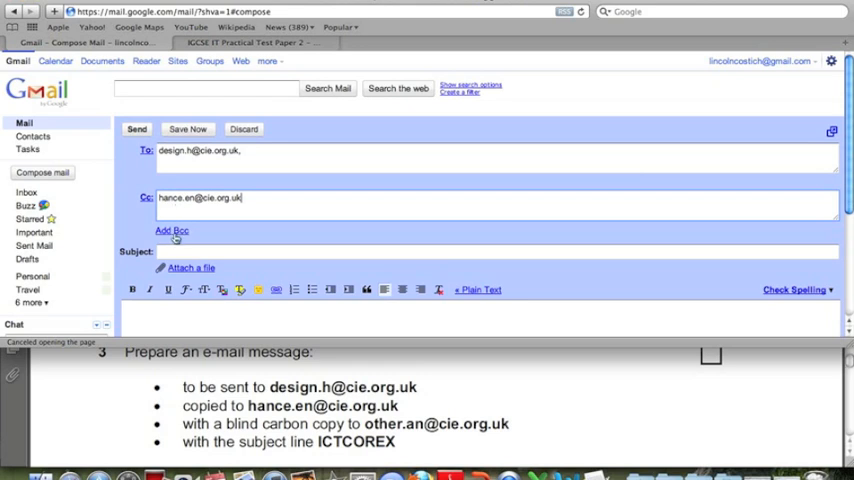
{"action": "left_click", "coordinate": [171, 230]}
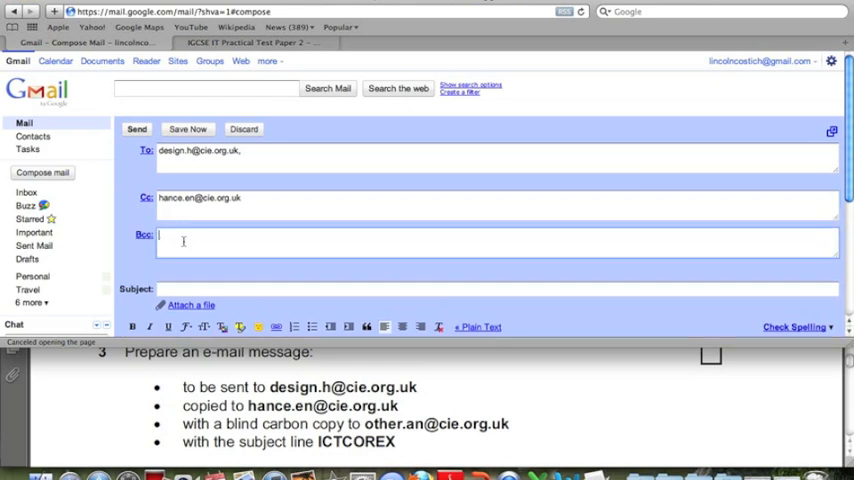
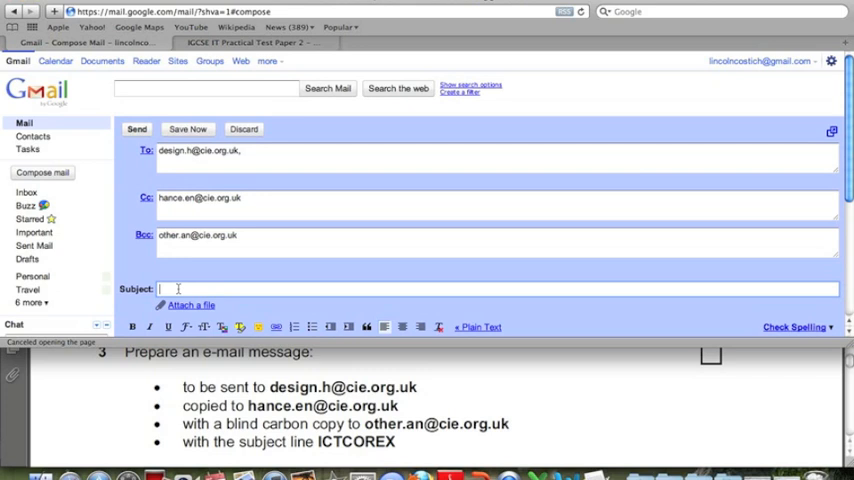
{"action": "type", "text": "ICTCOREX"}
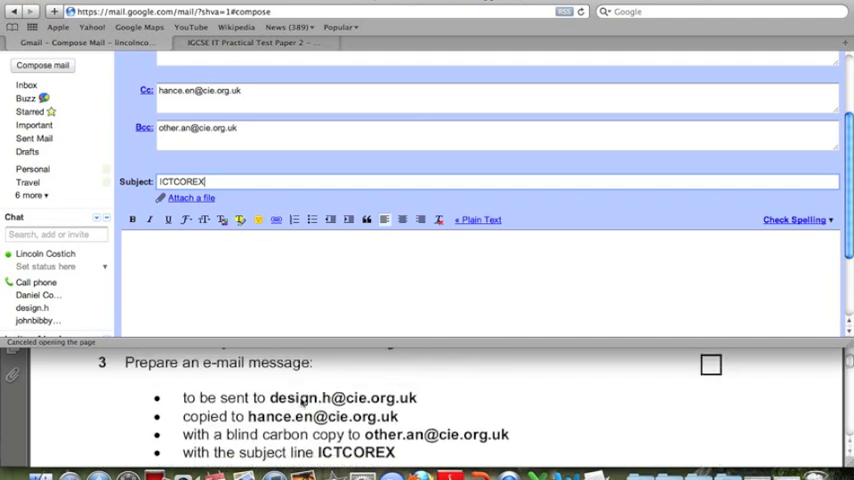
Type James Pond, UK123, 0001 and 'Here is the requested file.' into the body
{"action": "scroll", "scroll_direction": "down", "scroll_amount": 3}
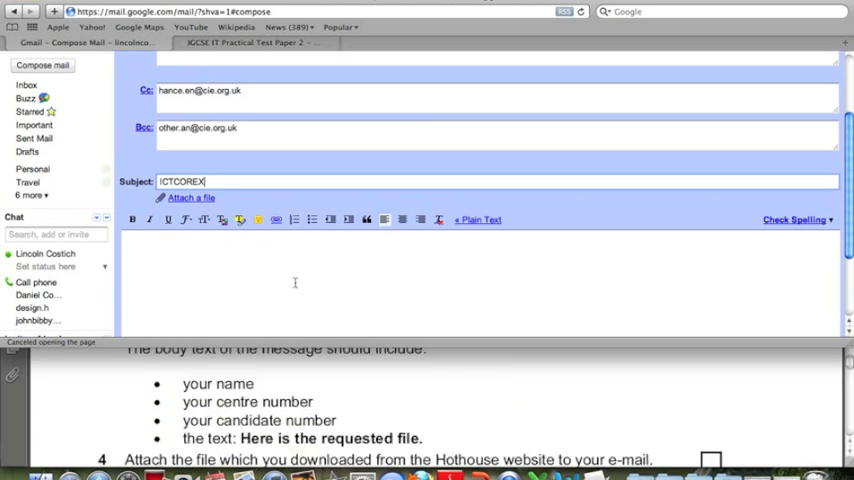
{"action": "type", "text": "James Pond"}
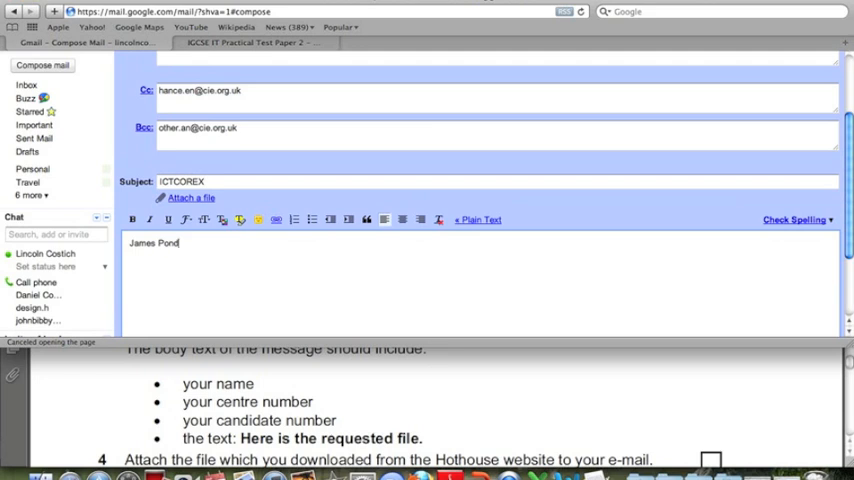
{"action": "type", "text": "UK123"}
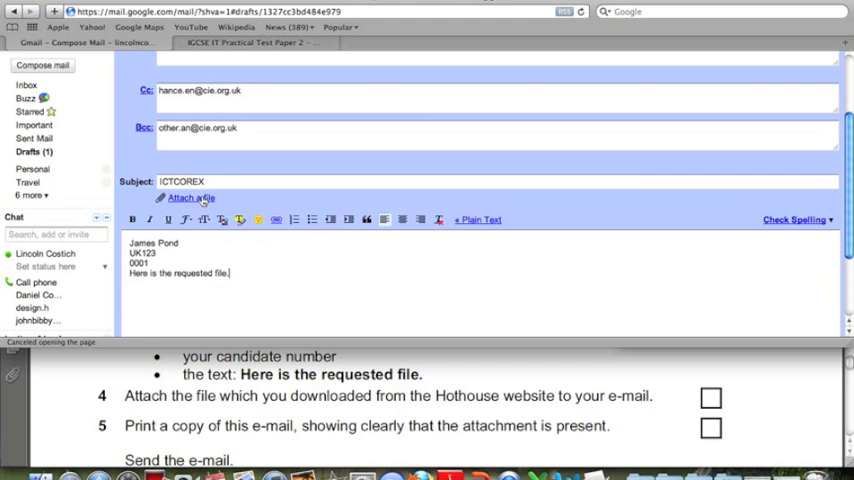
{"action": "left_click", "coordinate": [190, 197]}
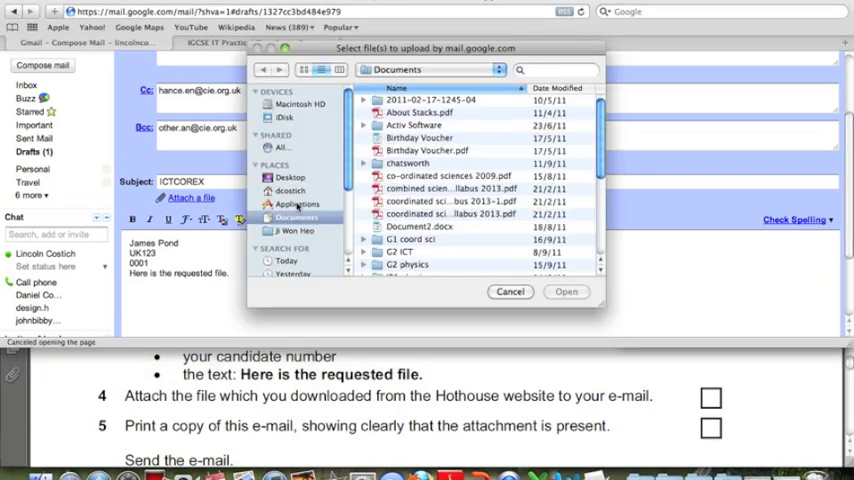
Pick N7REVIEW.RTF from the Downloads folder as the message attachment
{"action": "left_click", "coordinate": [291, 190]}
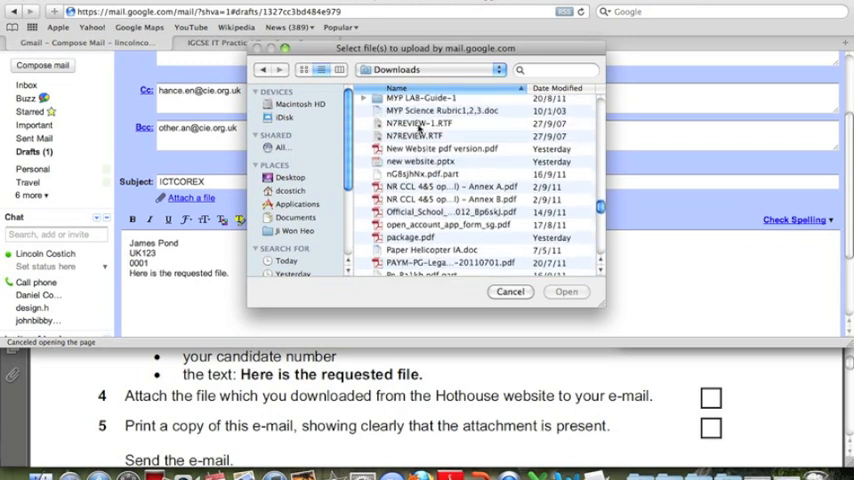
{"action": "left_click", "coordinate": [416, 135]}
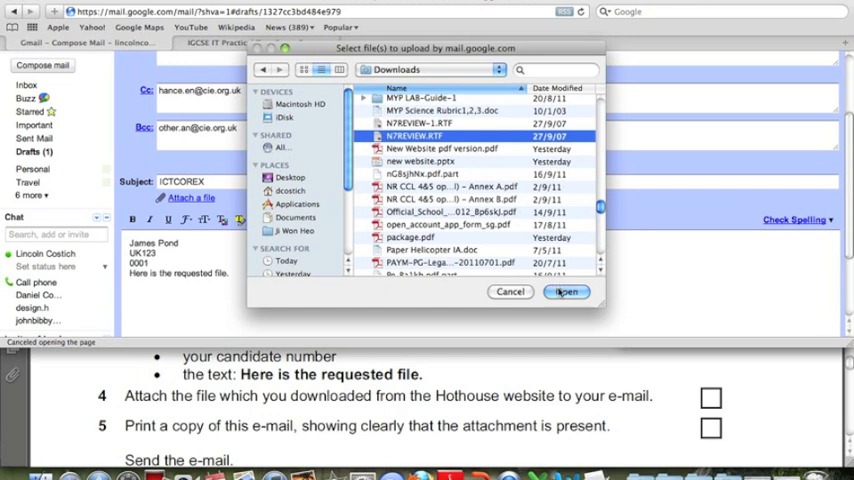
{"action": "left_click", "coordinate": [566, 291]}
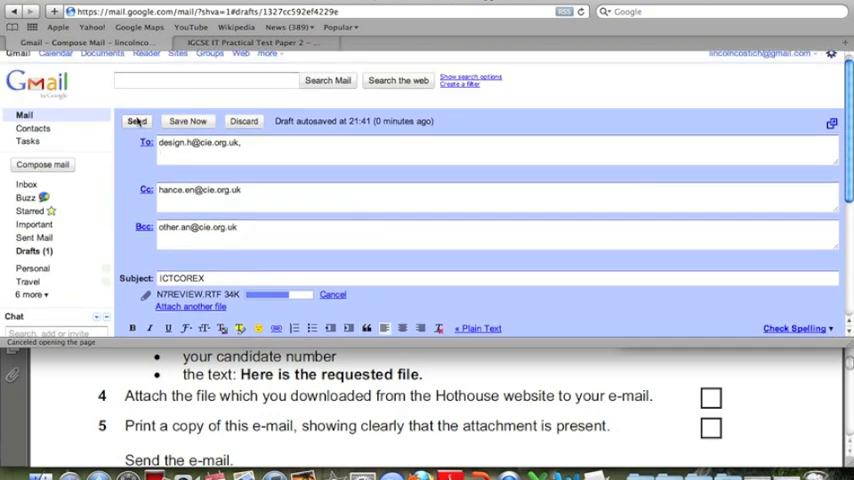
Send the ICTCOREX message with N7REVIEW.RTF and wait for the sent confirmation
{"action": "left_click", "coordinate": [137, 121]}
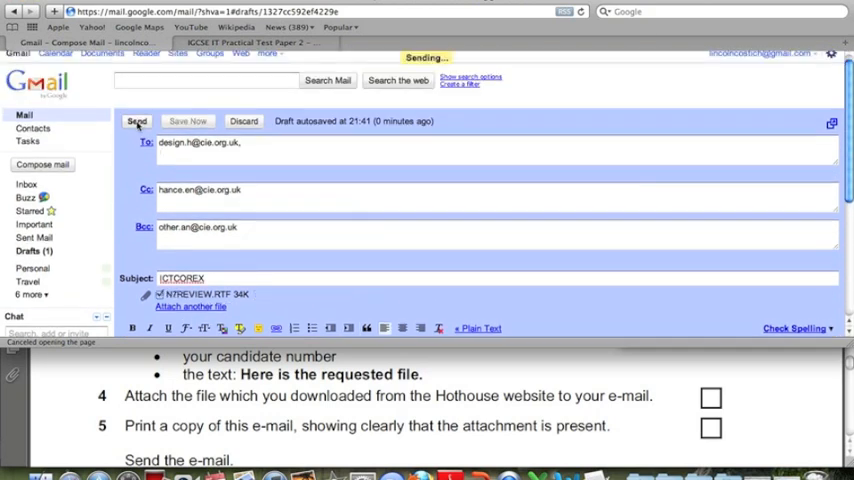
{"action": "left_click", "coordinate": [137, 121]}
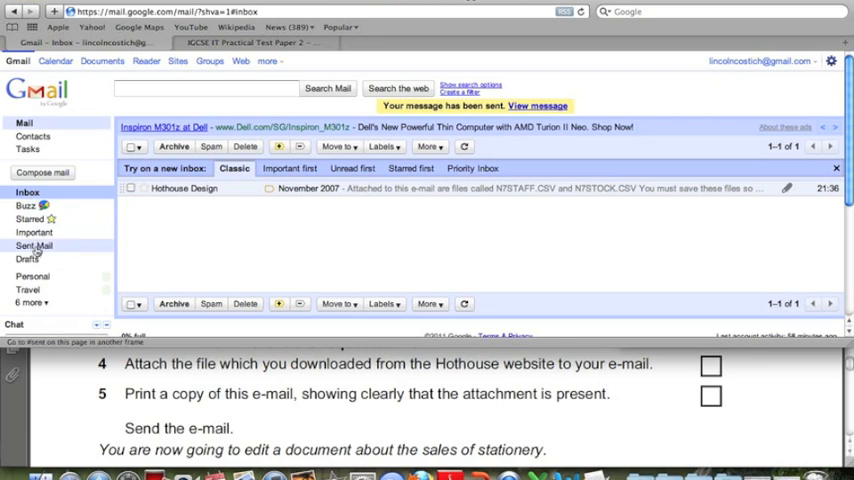
Open ICTCOREX from Sent Mail and reveal its full recipient details
{"action": "left_click", "coordinate": [35, 246]}
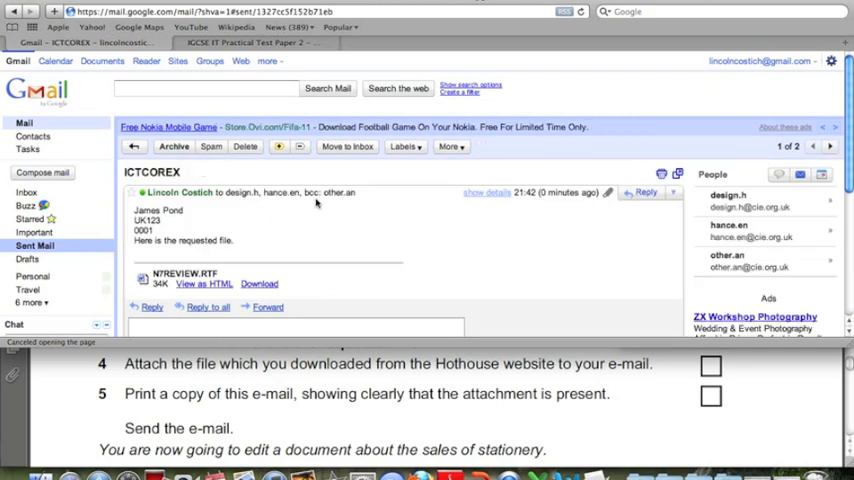
{"action": "mouse_move", "coordinate": [324, 208]}
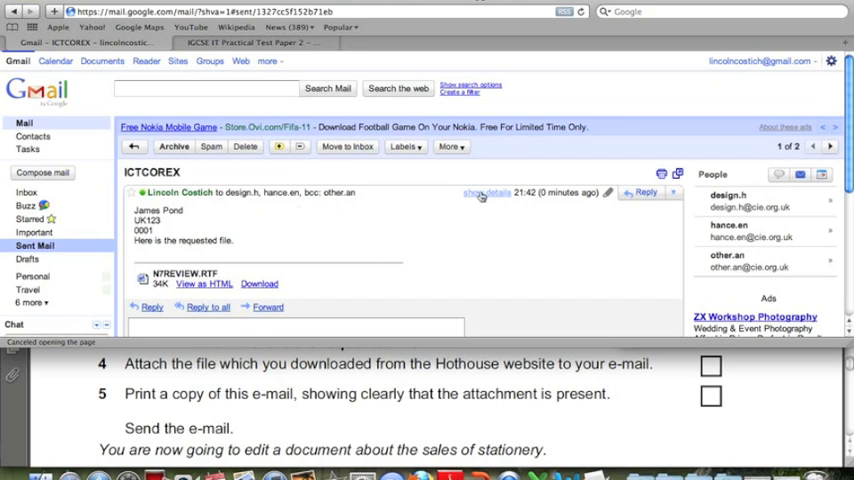
{"action": "left_click", "coordinate": [482, 192]}
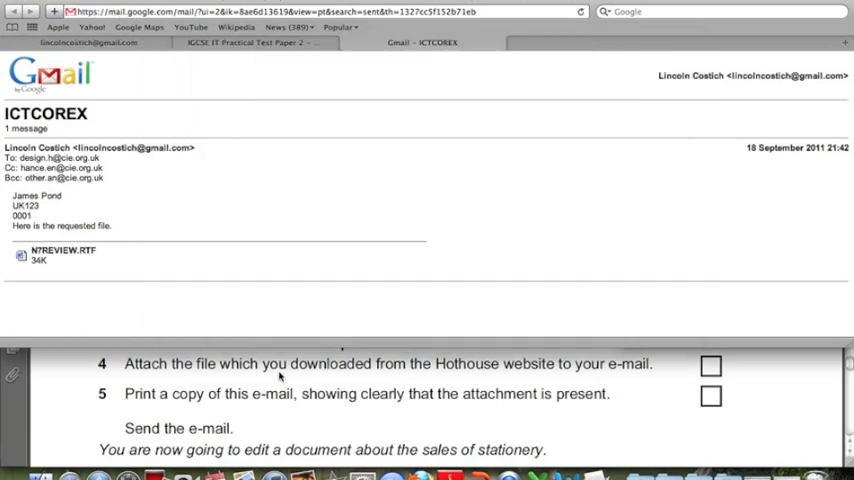
{"action": "mouse_move", "coordinate": [281, 377]}
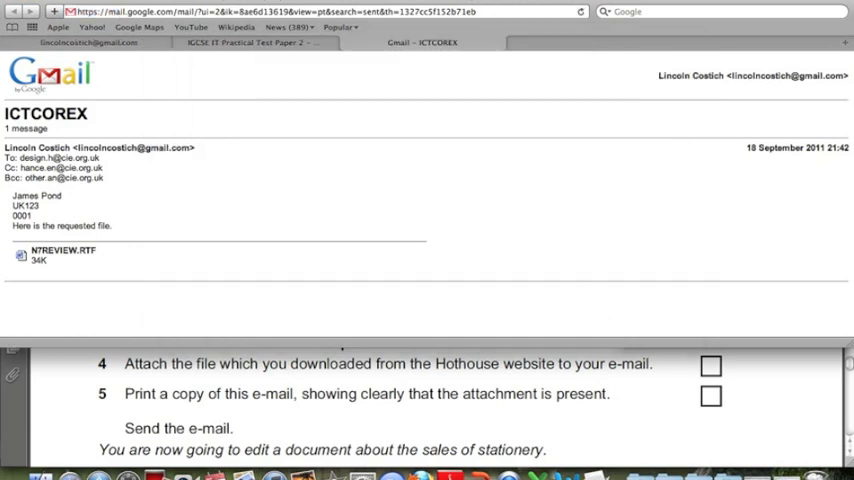